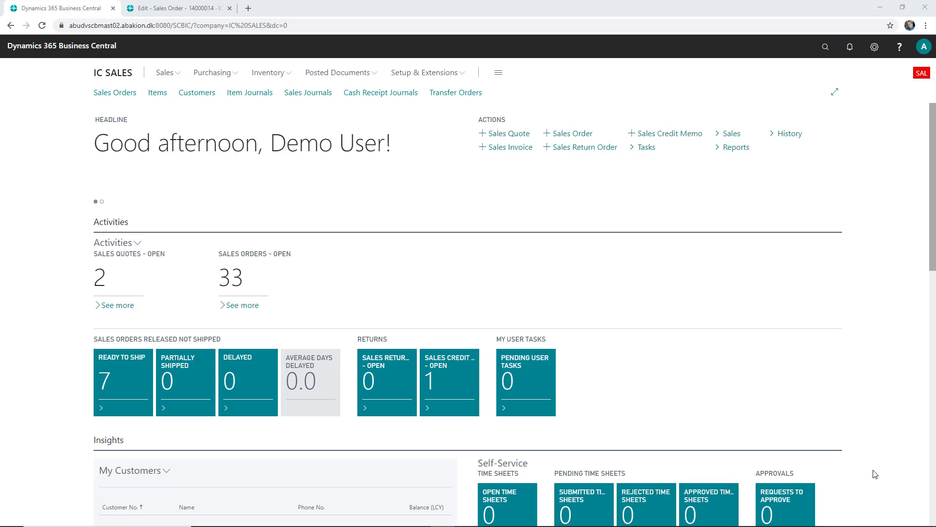
{"action": "mouse_move", "coordinate": [571, 133]}
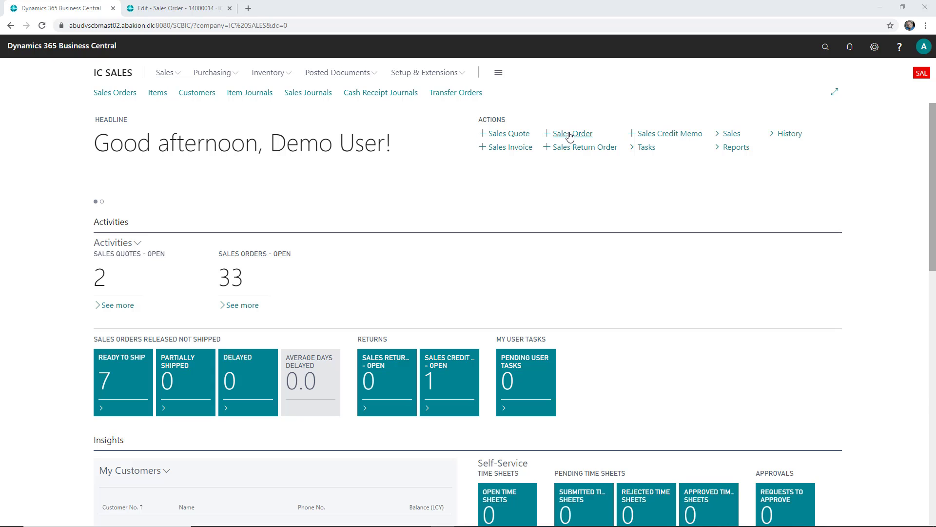
- Create a new sales order (14000026) from the IC Sales role center
{"action": "left_click", "coordinate": [571, 133]}
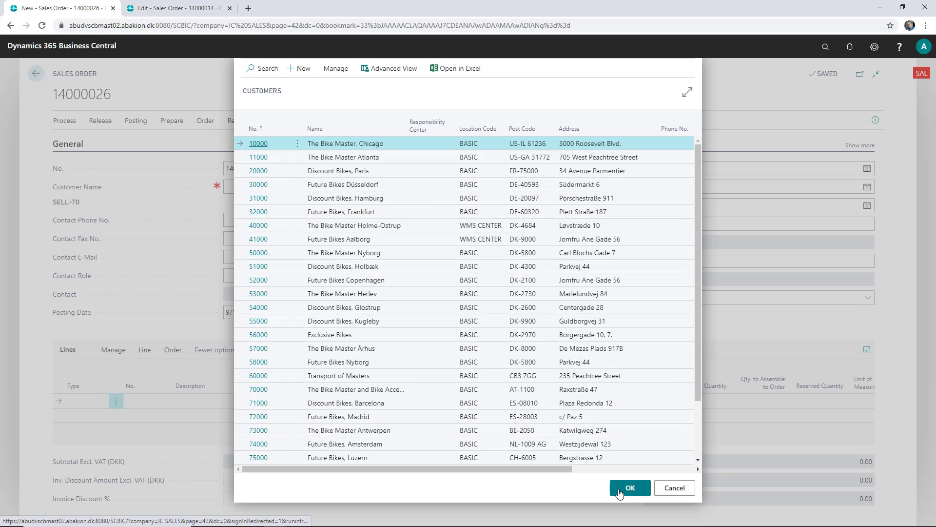
- Pick customer The Bike Master, Chicago, set requested delivery date 9/24/2020, dismiss overdue notice
{"action": "left_click", "coordinate": [629, 487]}
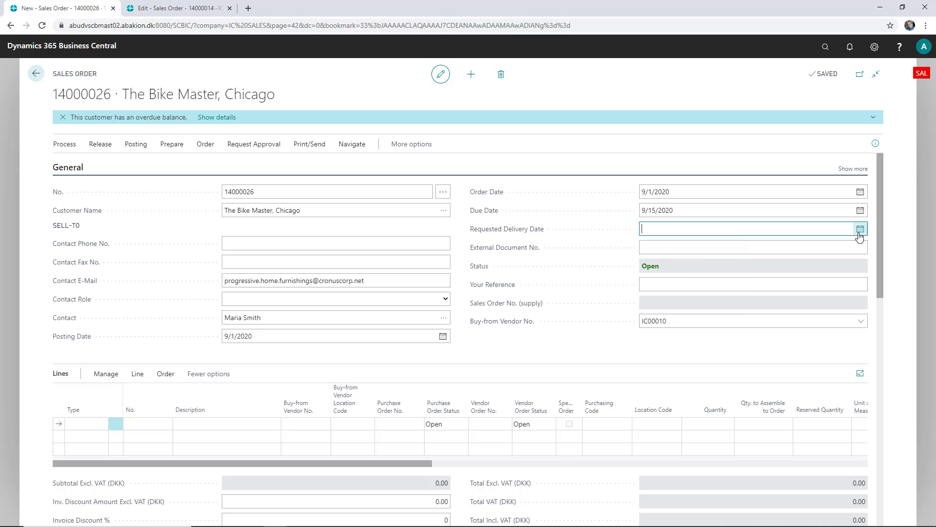
{"action": "type", "text": "9/24/2020"}
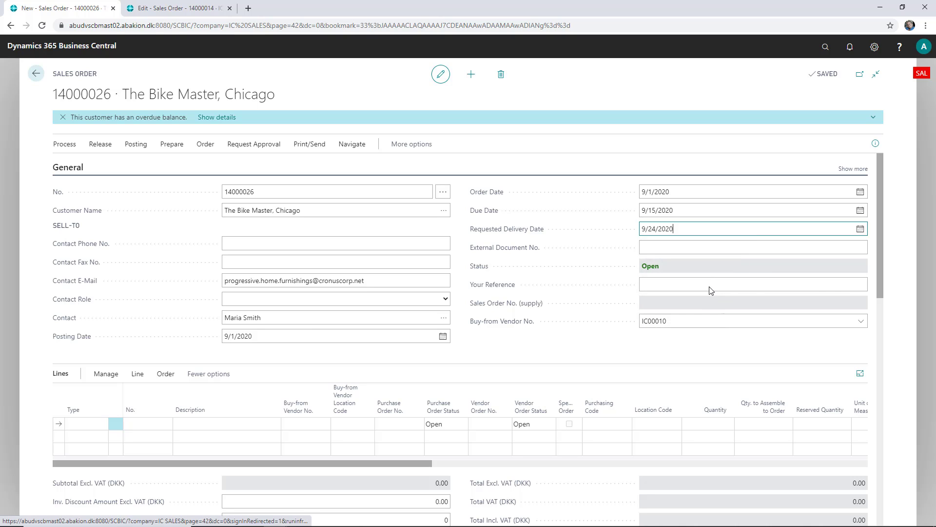
{"action": "left_click", "coordinate": [752, 247]}
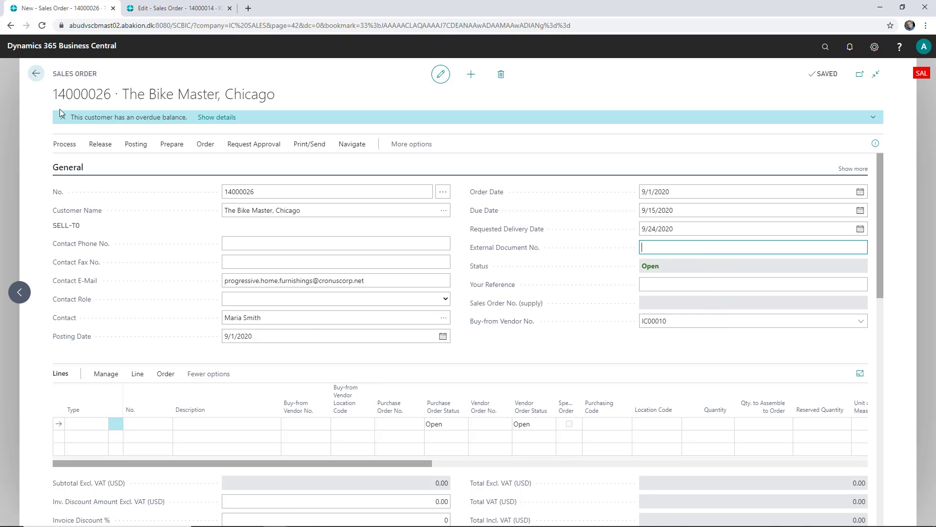
{"action": "left_click", "coordinate": [872, 117]}
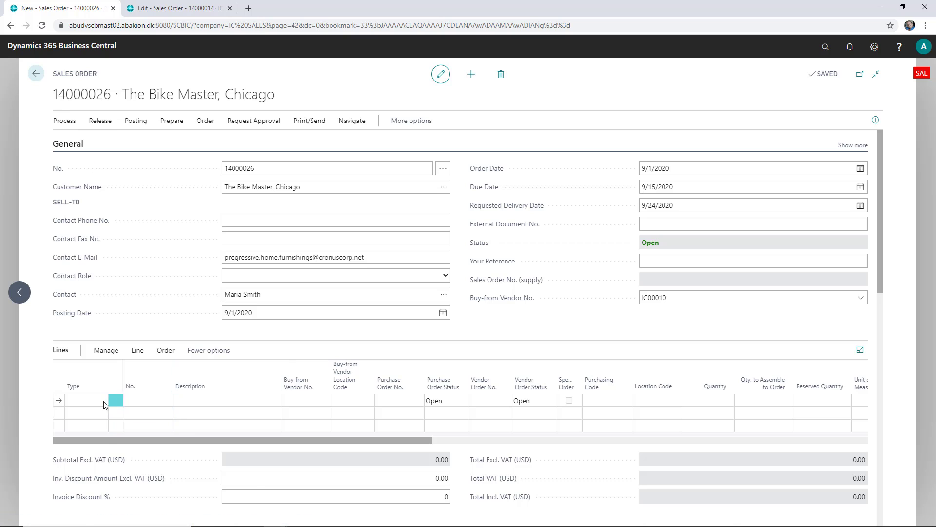
- Add an item line for 2 City Bikes (item 1000) and commit it
{"action": "left_click", "coordinate": [87, 399]}
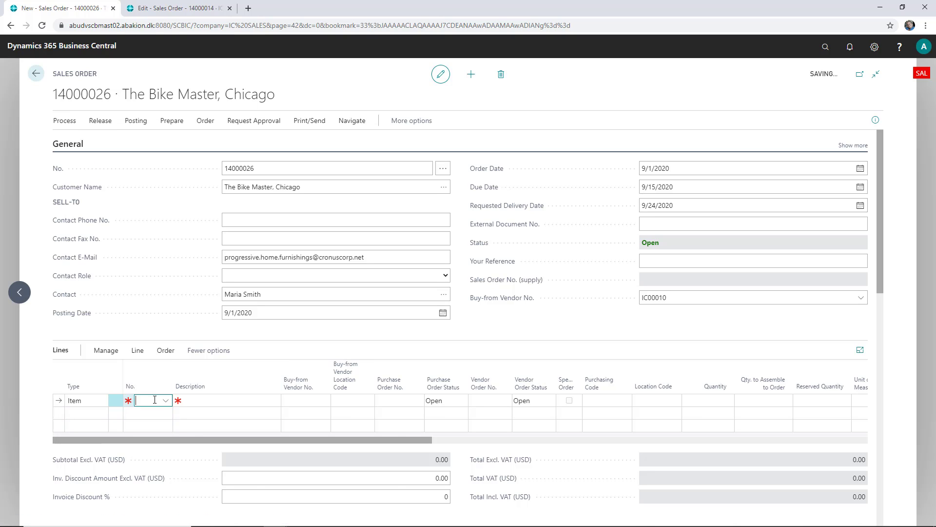
{"action": "type", "text": "1000"}
{"action": "left_click", "coordinate": [708, 400]}
{"action": "type", "text": "2"}
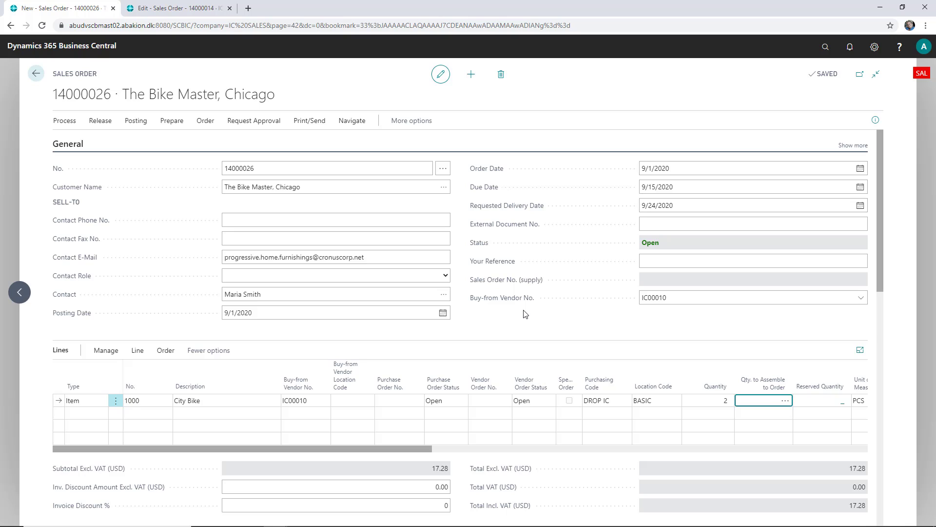
{"action": "mouse_move", "coordinate": [676, 327]}
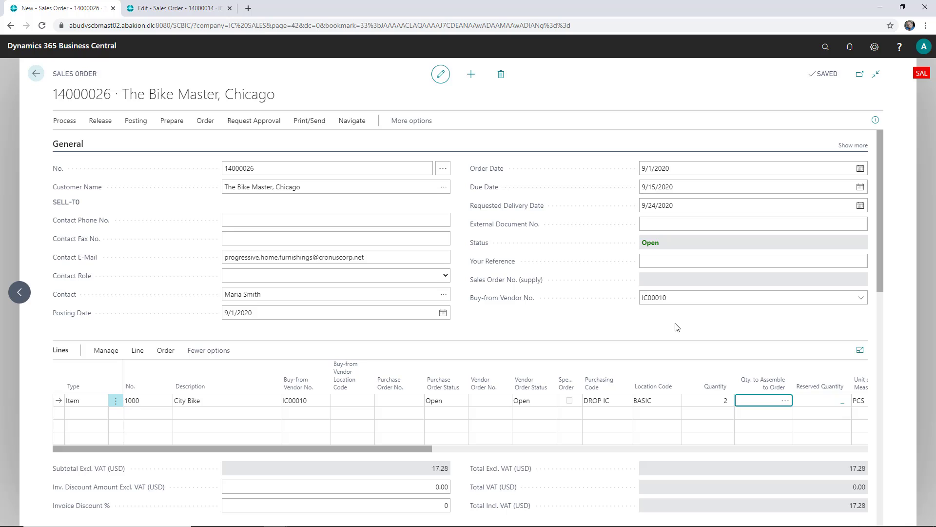
{"action": "left_click", "coordinate": [101, 120]}
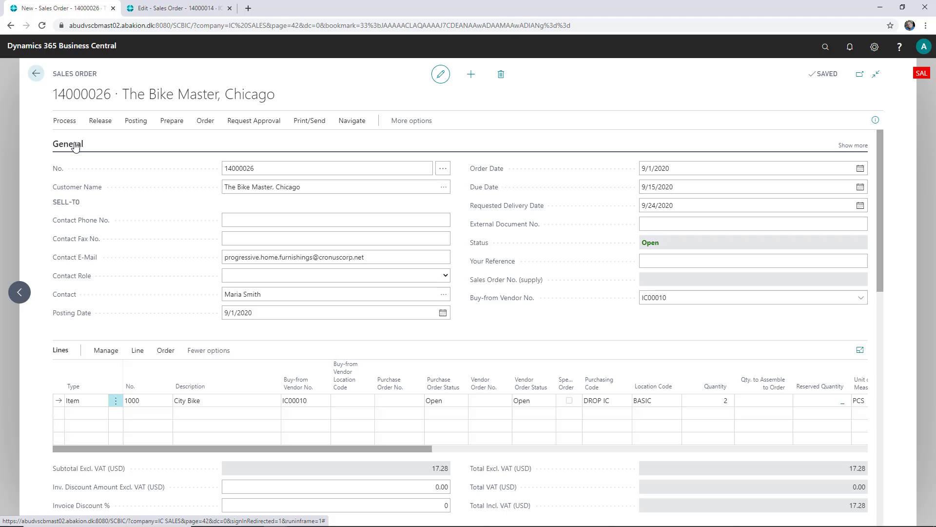
- Release sales order 14000026, then switch to the supply company's browser tab
{"action": "left_click", "coordinate": [99, 120]}
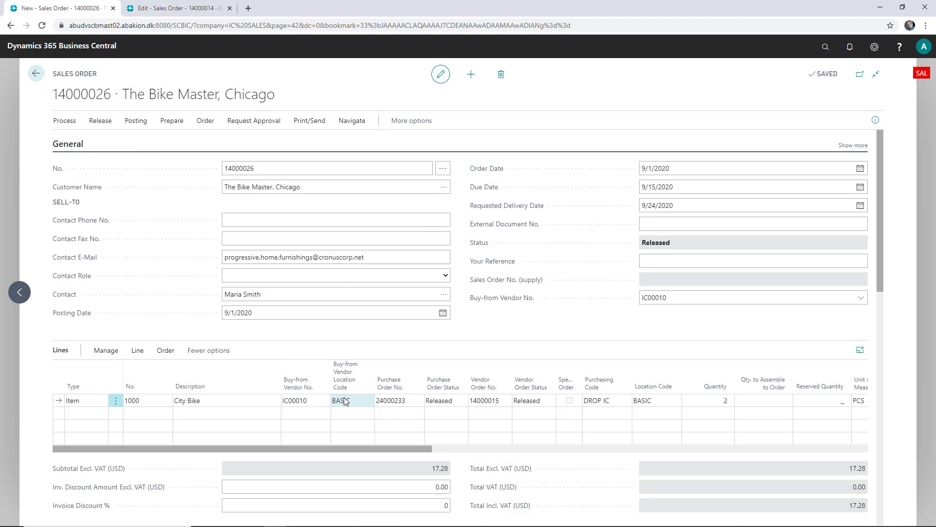
{"action": "mouse_move", "coordinate": [354, 401]}
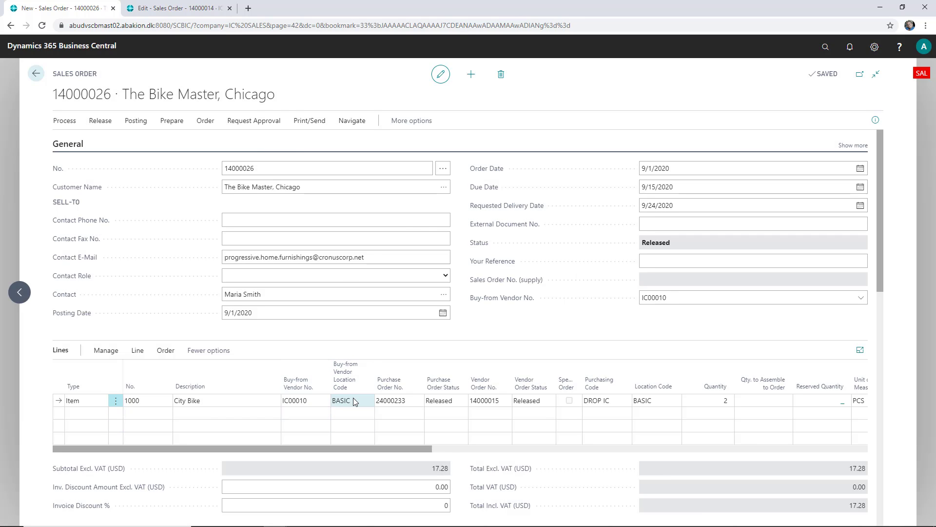
{"action": "mouse_move", "coordinate": [352, 399]}
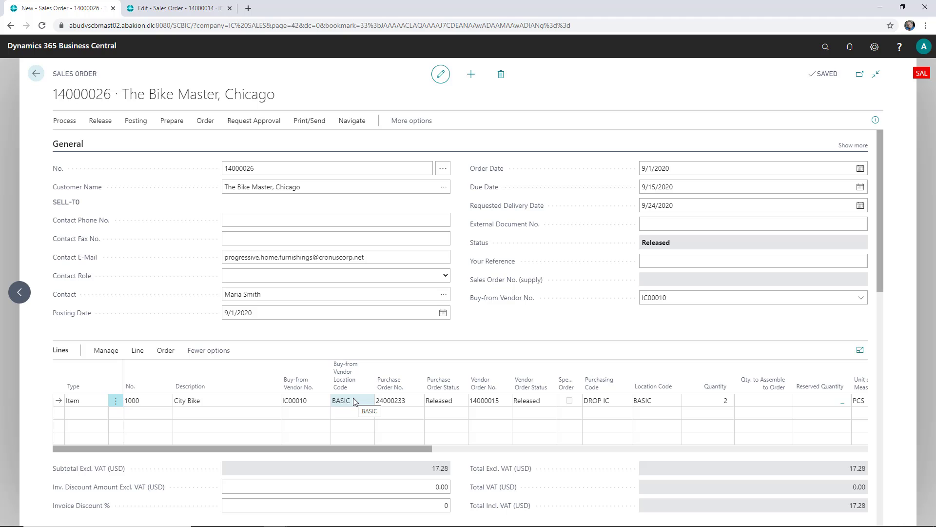
{"action": "left_click", "coordinate": [179, 8]}
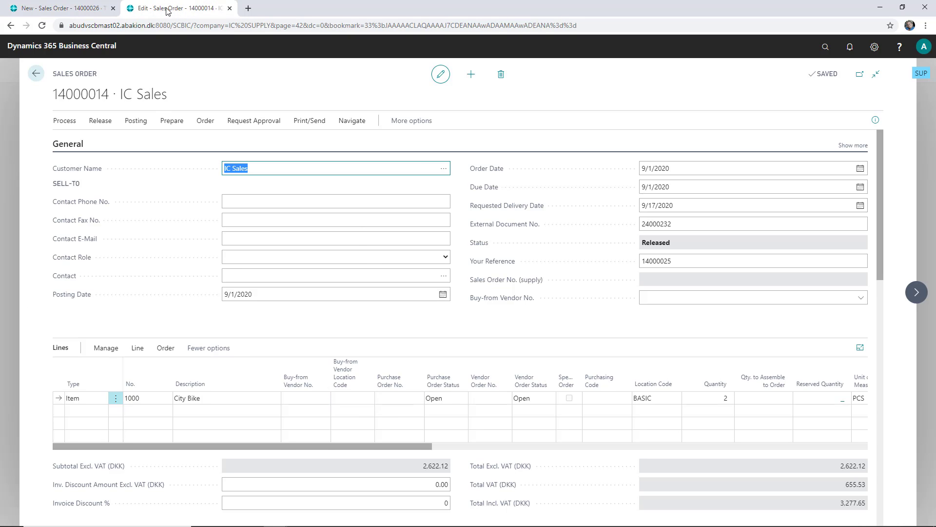
- Open supply sales order 14000015 and verify its City Bike line's location code BASIC
{"action": "left_click", "coordinate": [36, 74]}
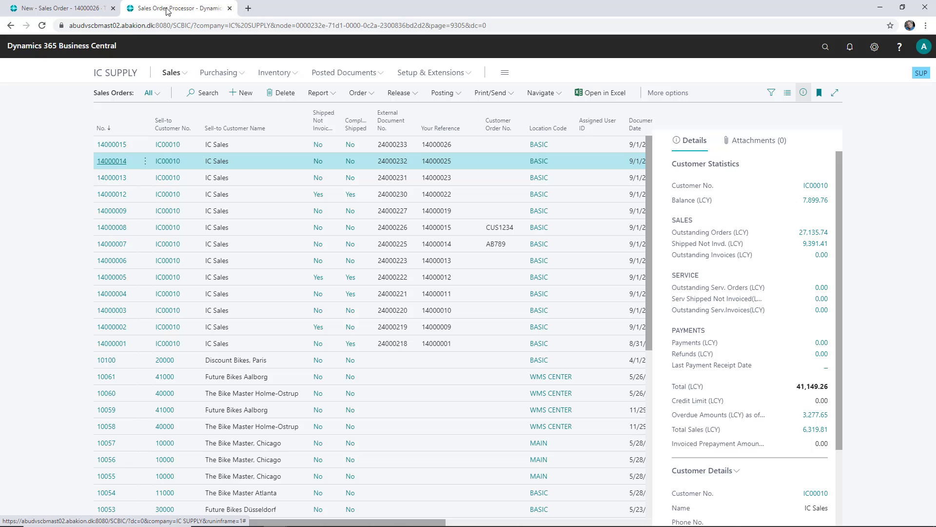
{"action": "mouse_move", "coordinate": [112, 144]}
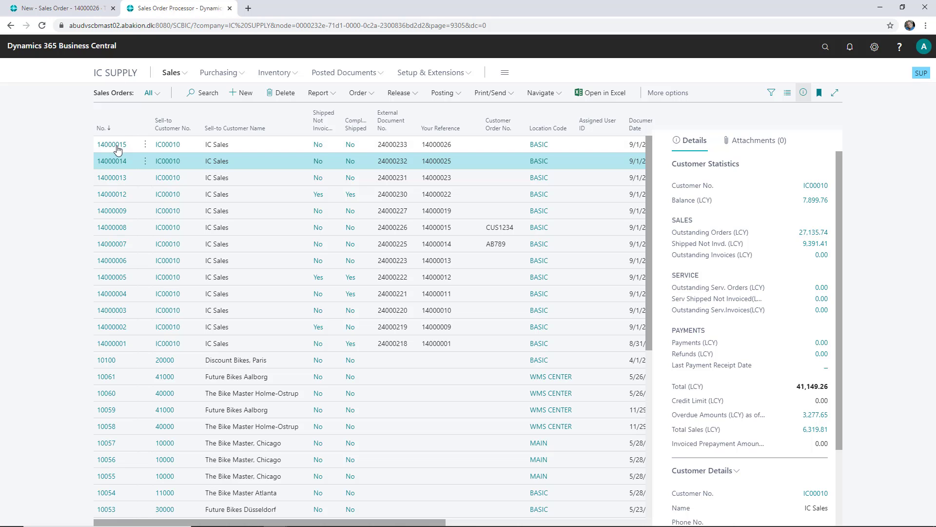
{"action": "left_click", "coordinate": [111, 144]}
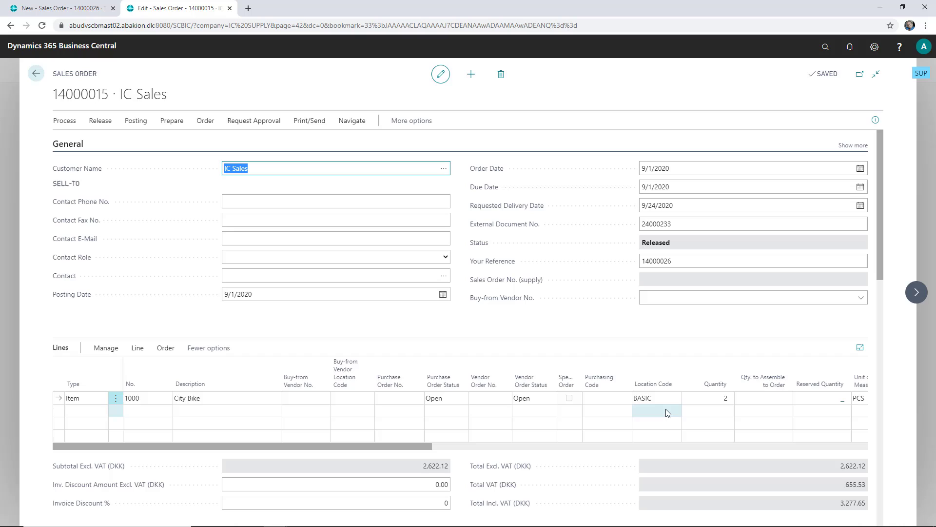
{"action": "left_click", "coordinate": [654, 398]}
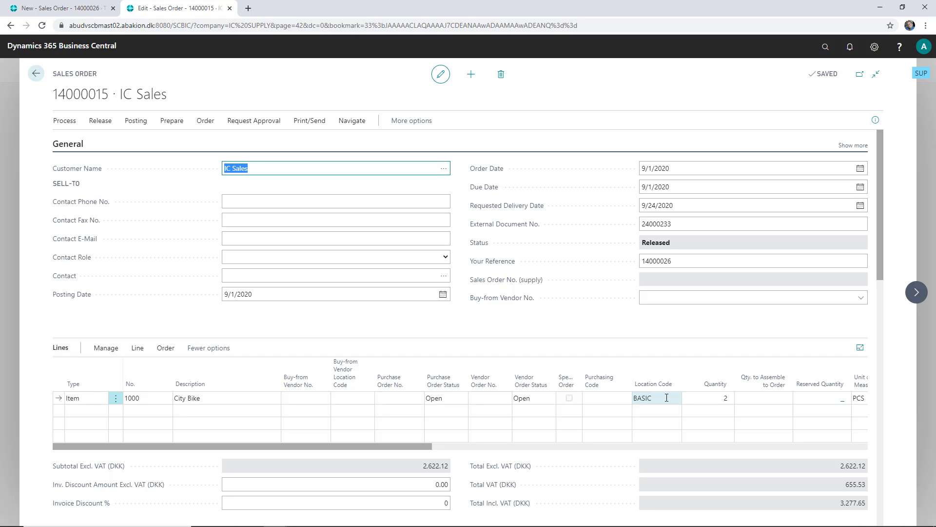
{"action": "mouse_move", "coordinate": [666, 398]}
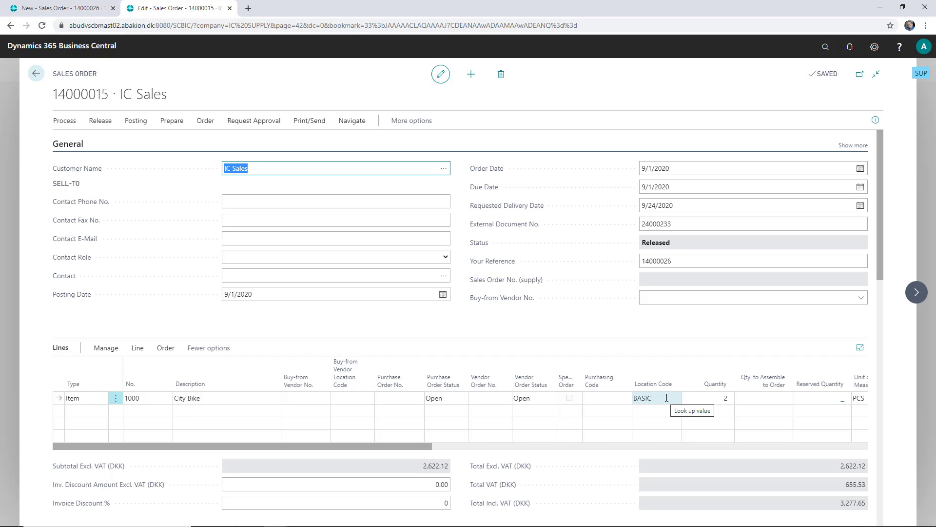